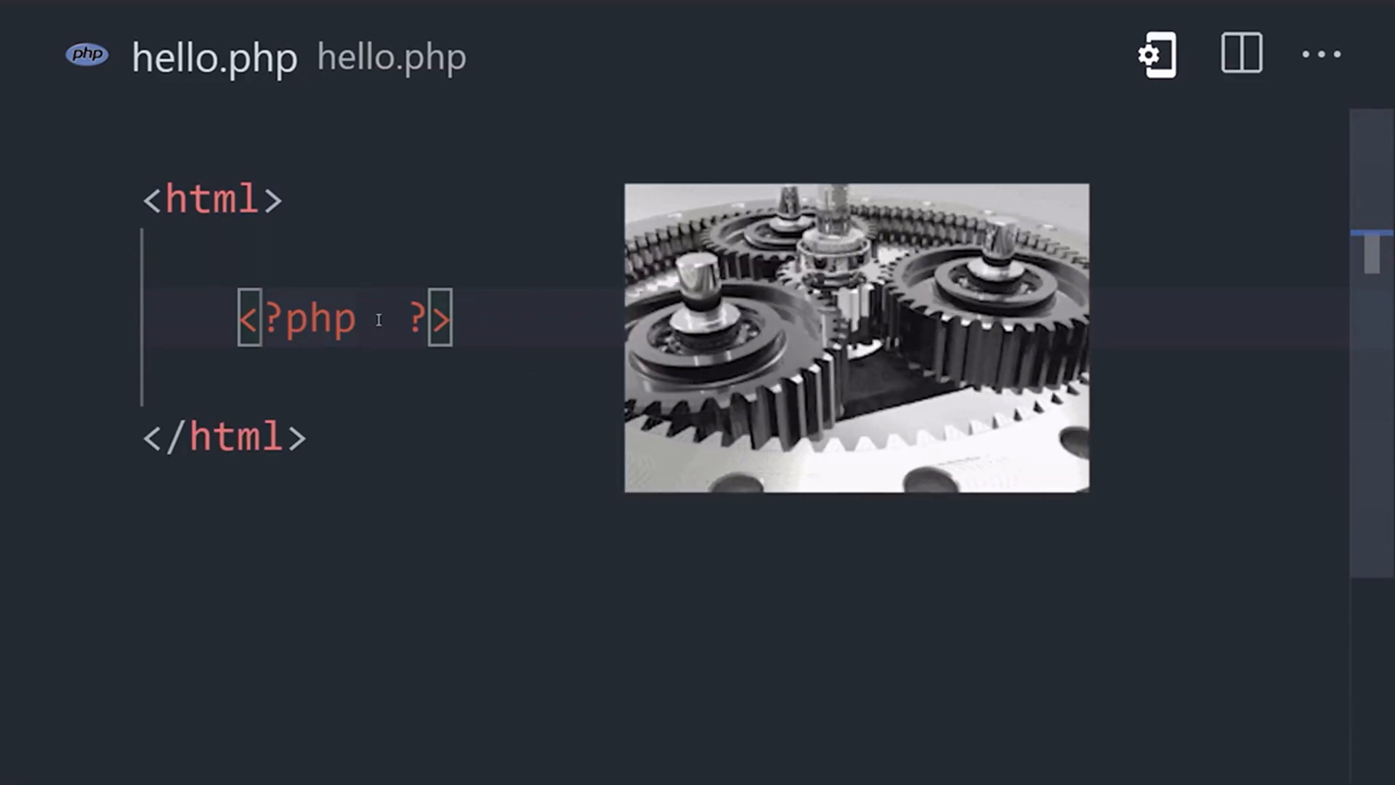
# Step: Write echo '🐘 Cool!' in hello.php, then scroll the survey to PHP's 21.42% ranking
pyautogui.write('echo')
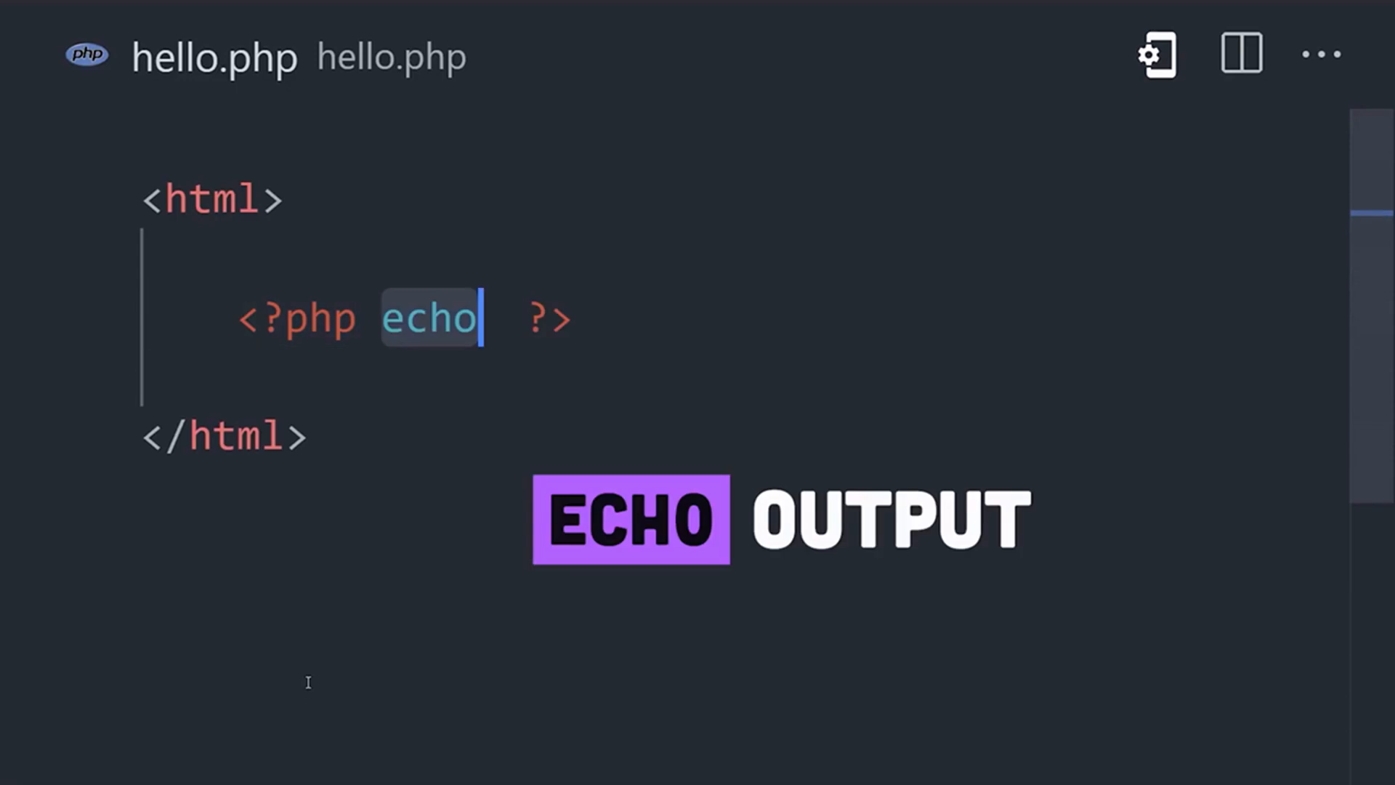
pyautogui.write("'🐘 Cool!'")
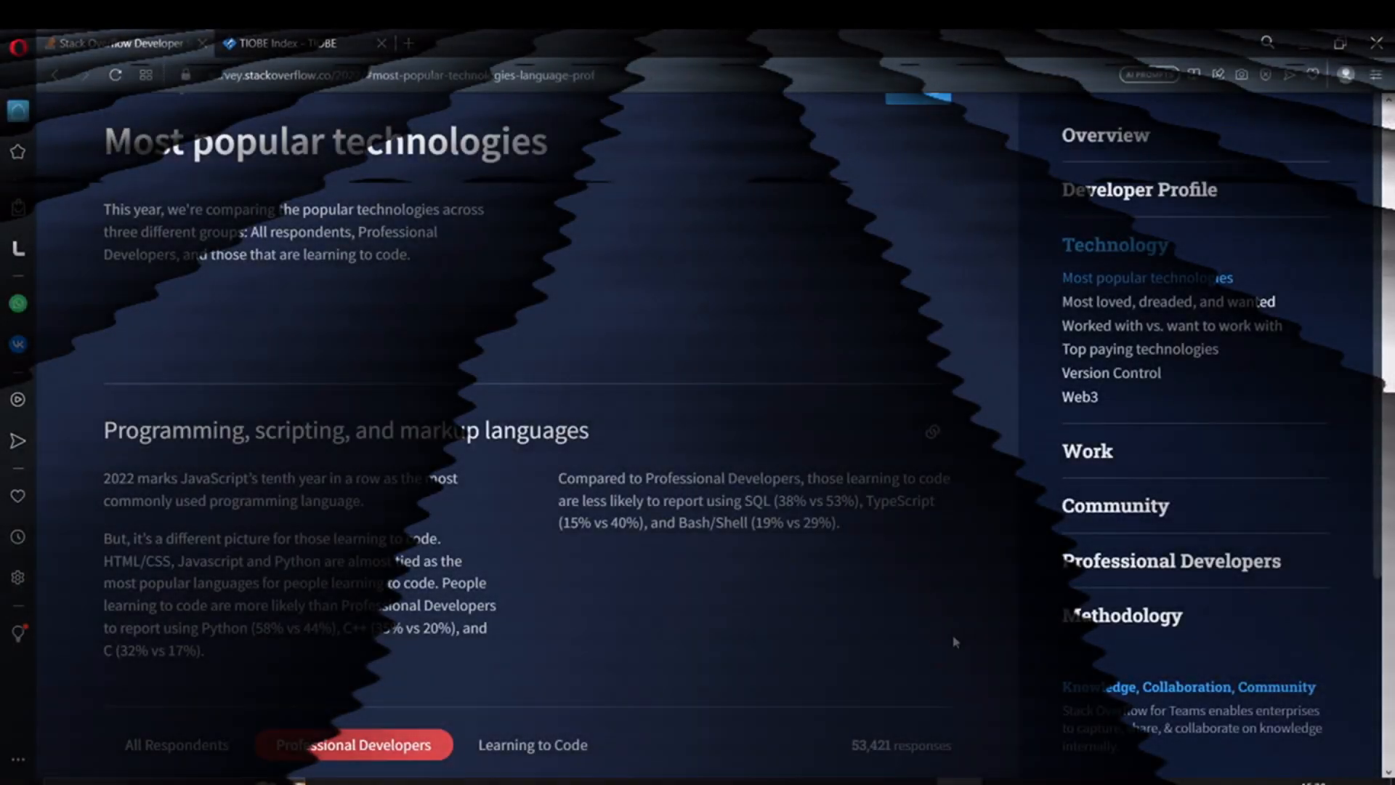
pyautogui.scroll(-3)
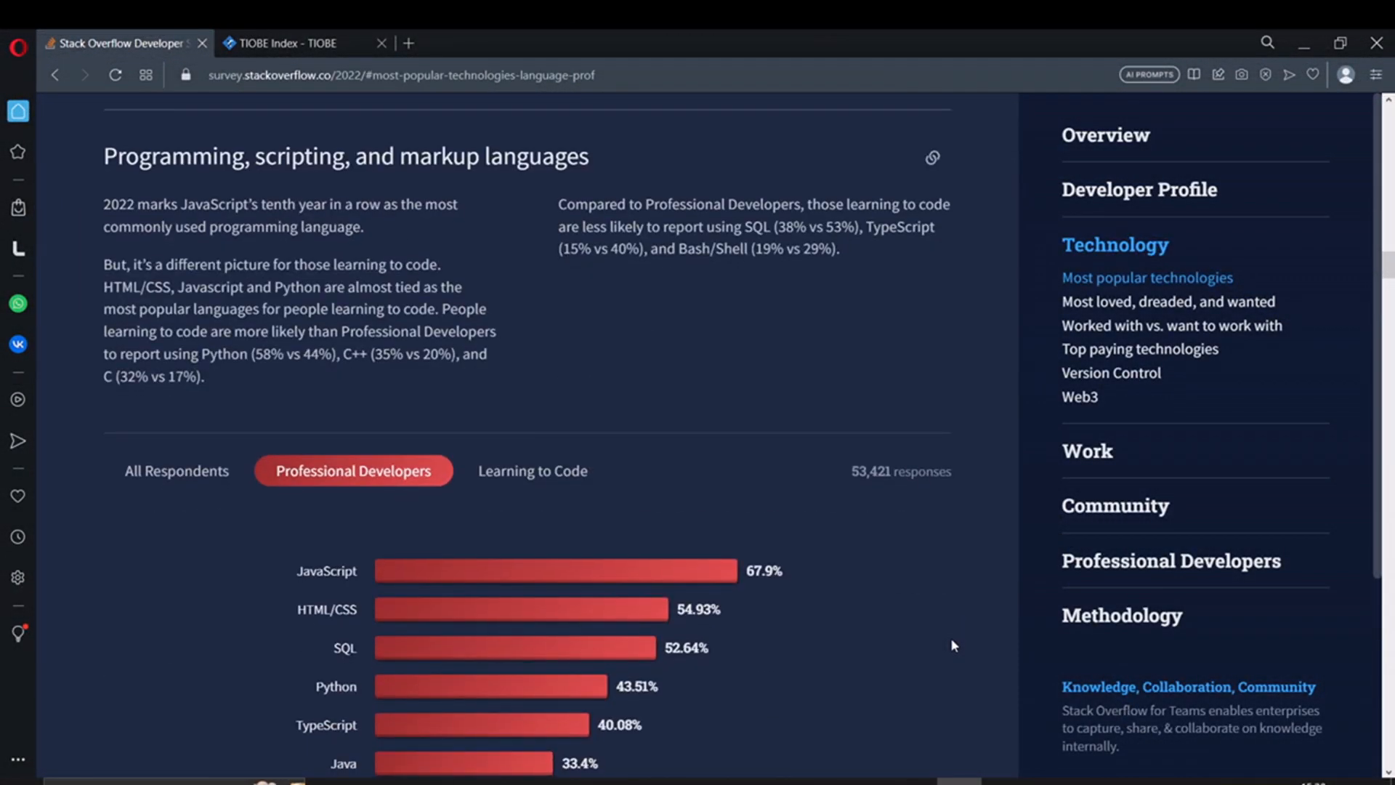
pyautogui.scroll(-3)
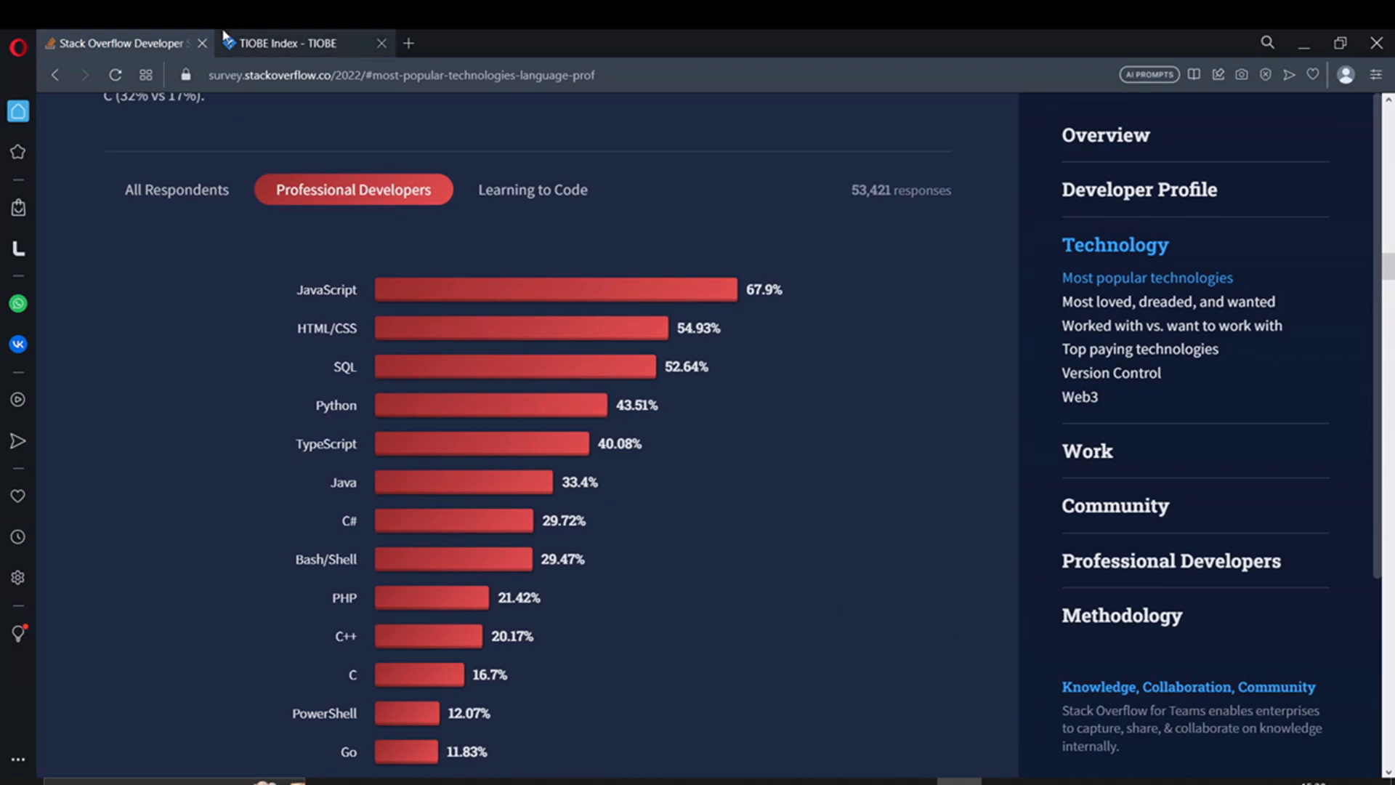
# Step: Show the TIOBE Index May 2023 table with PHP eighth at 1.59%
pyautogui.click(302, 43)
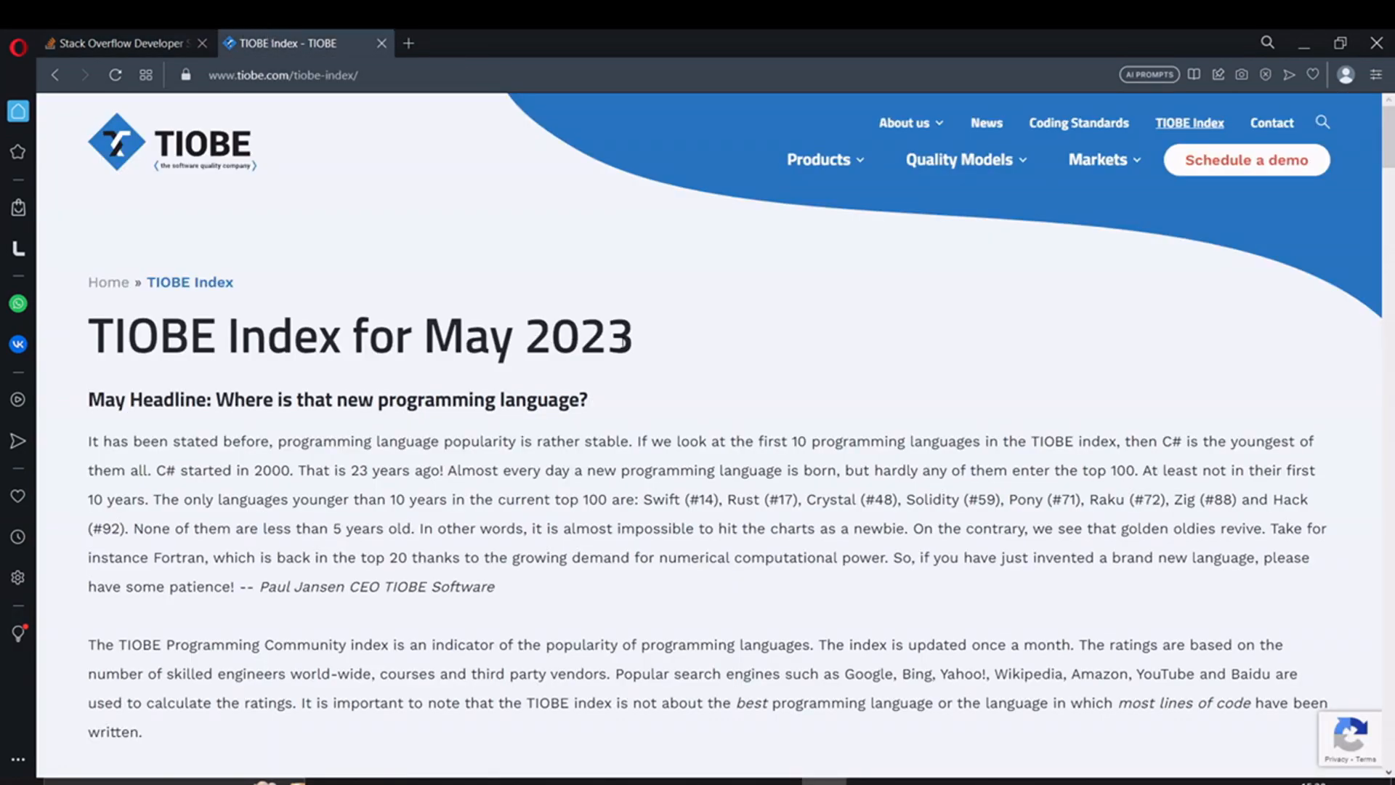
pyautogui.scroll(-3)
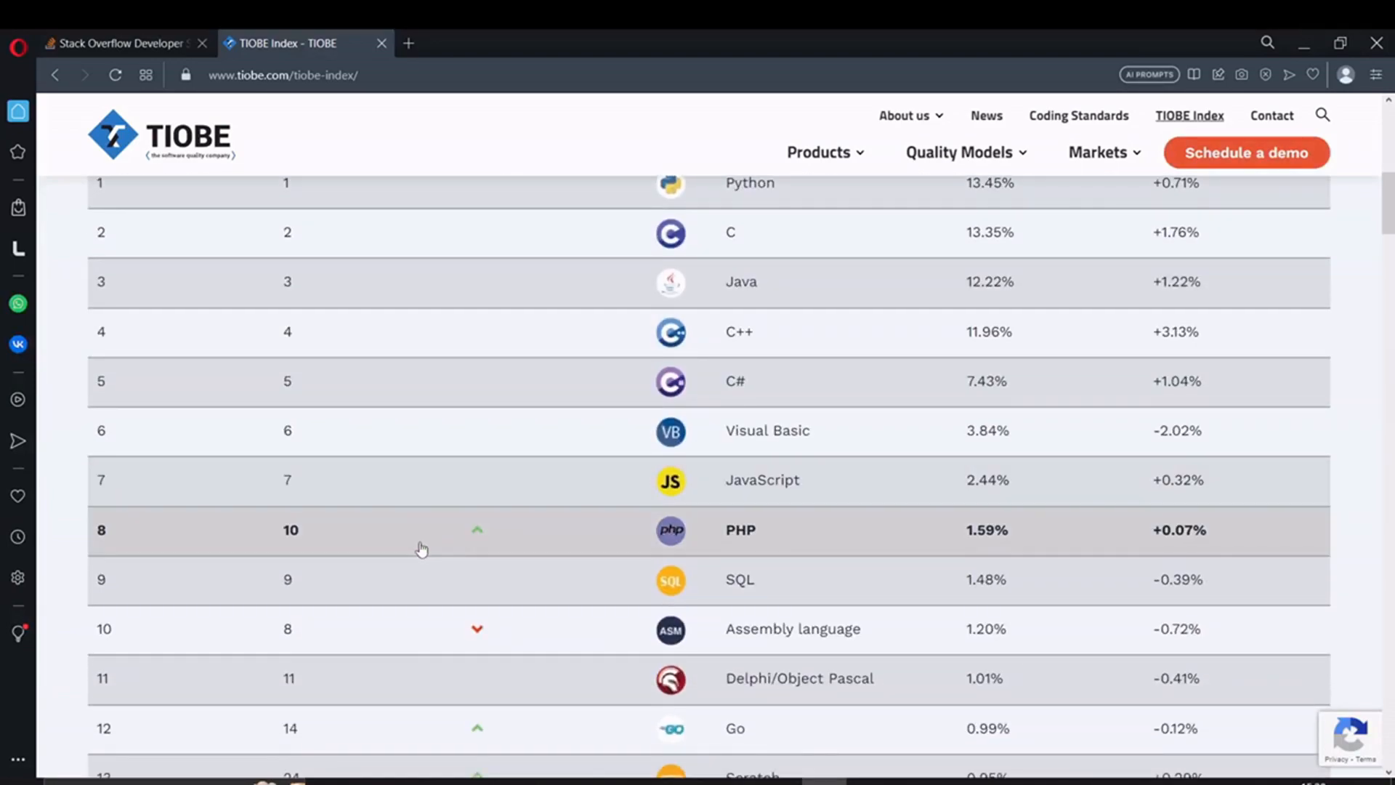
pyautogui.moveTo(1058, 538)
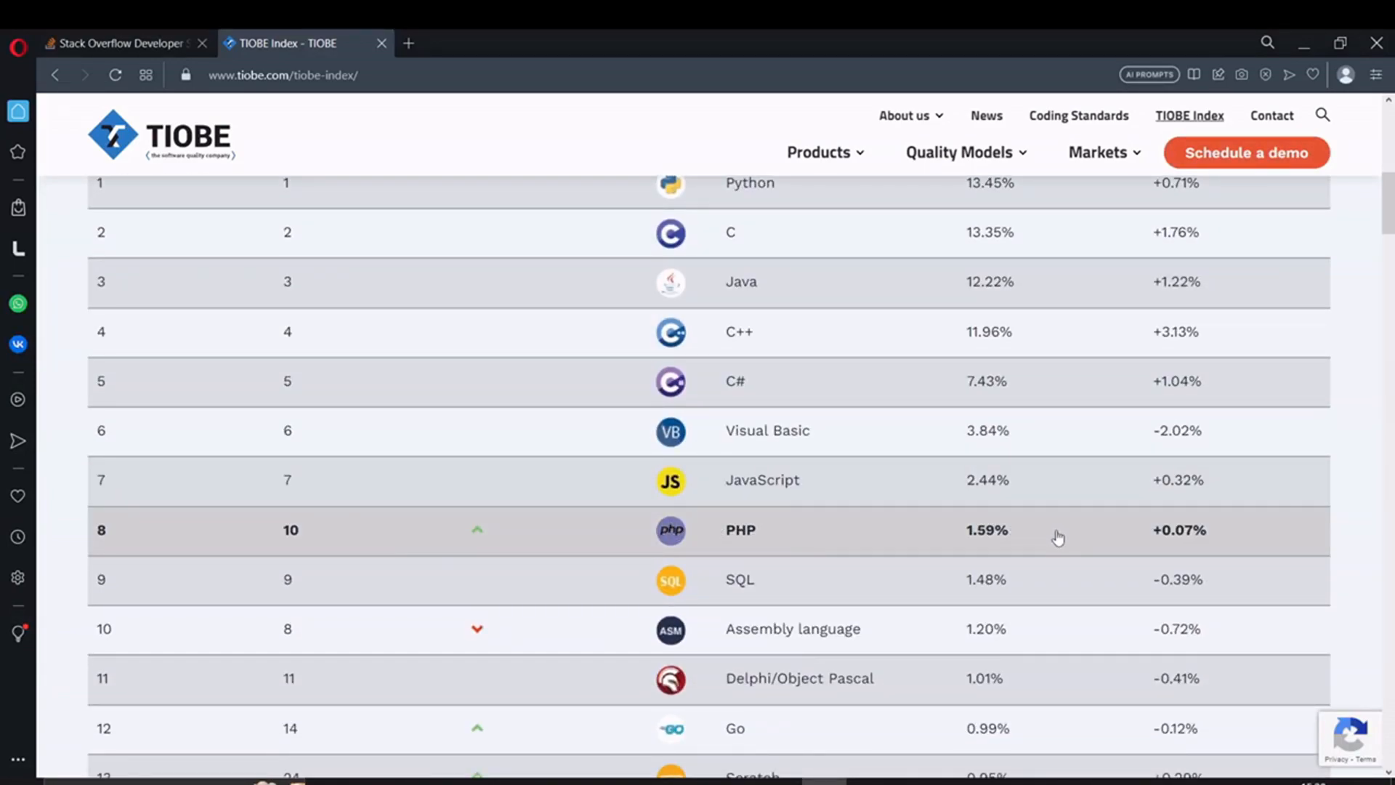